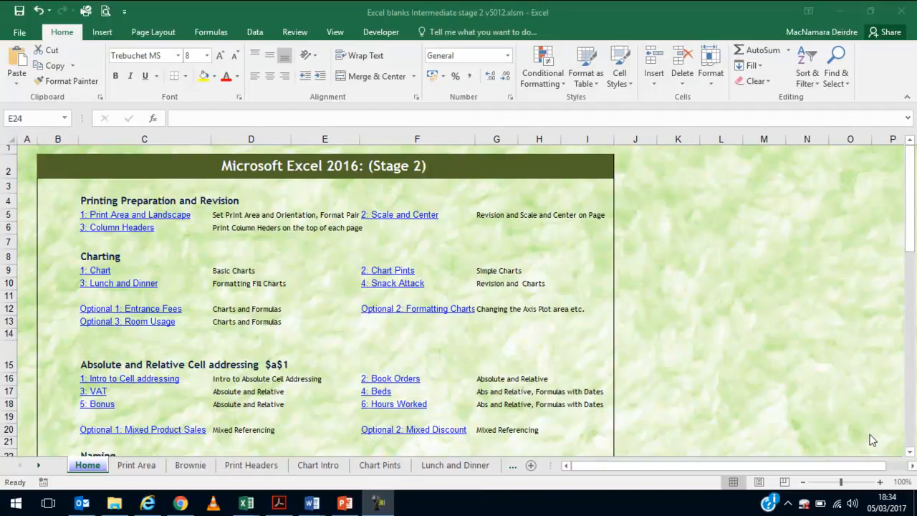
{"action": "mouse_move", "coordinate": [831, 338]}
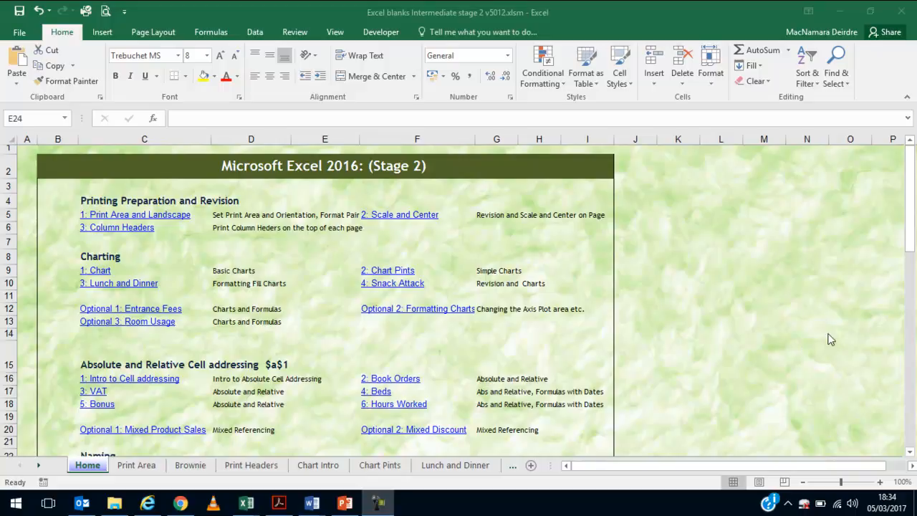
{"action": "mouse_move", "coordinate": [273, 235]}
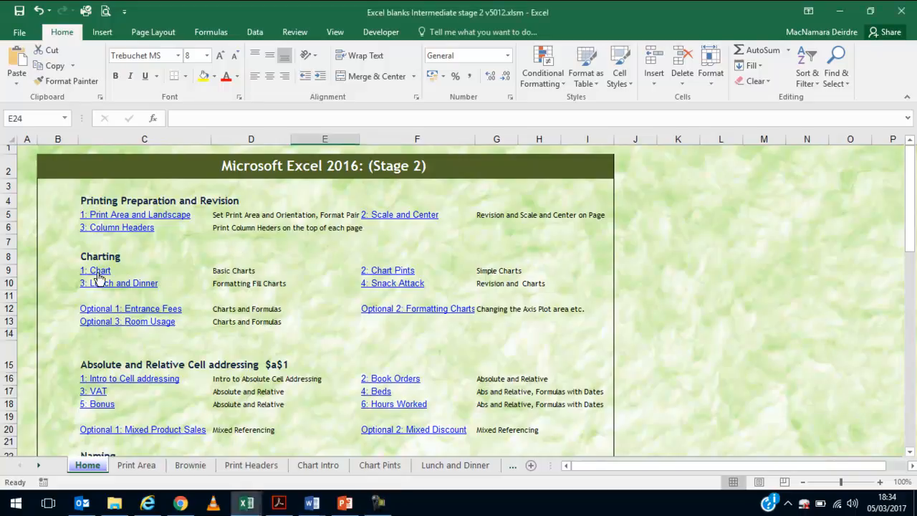
- Go to the Chart Intro exercise sheet via its hyperlink
{"action": "left_click", "coordinate": [318, 464]}
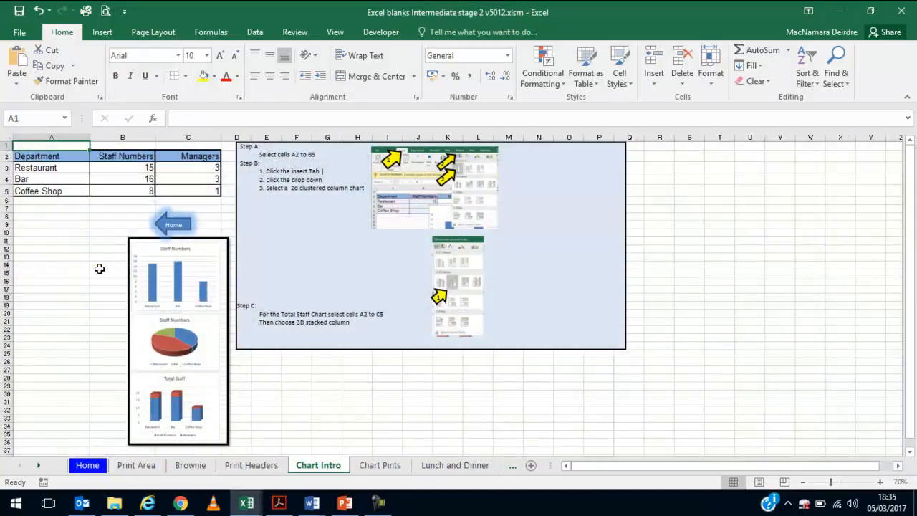
{"action": "mouse_move", "coordinate": [172, 226]}
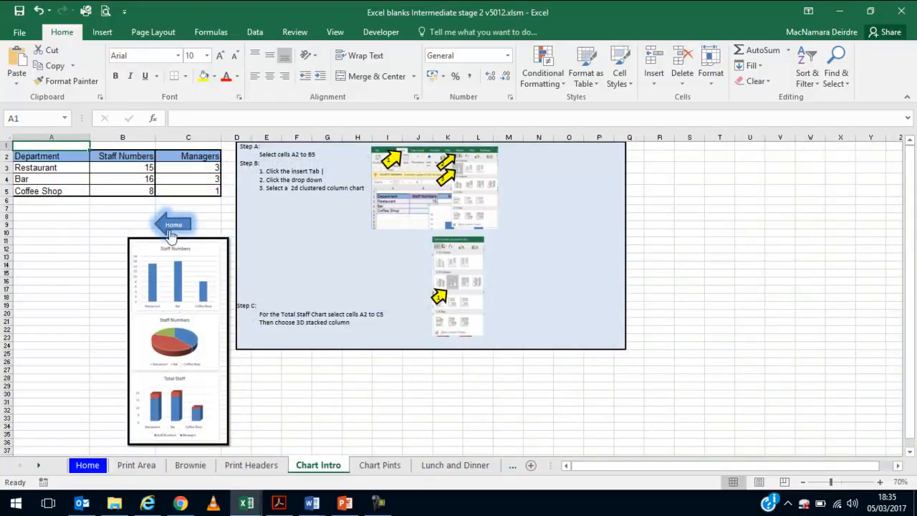
{"action": "mouse_move", "coordinate": [423, 270]}
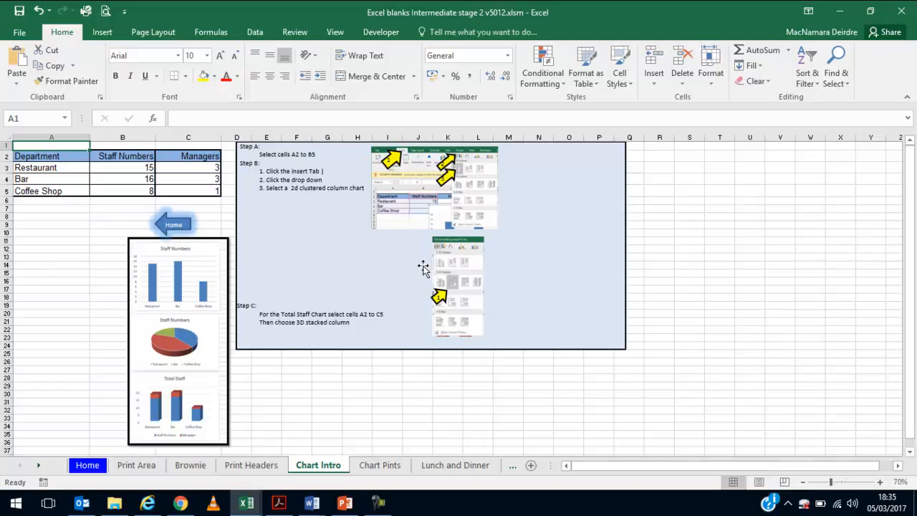
{"action": "mouse_move", "coordinate": [172, 287]}
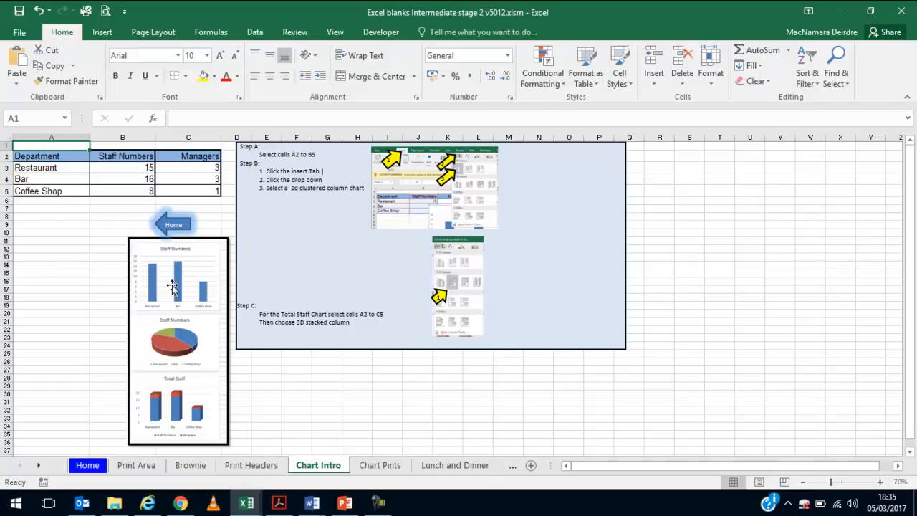
{"action": "mouse_move", "coordinate": [81, 160]}
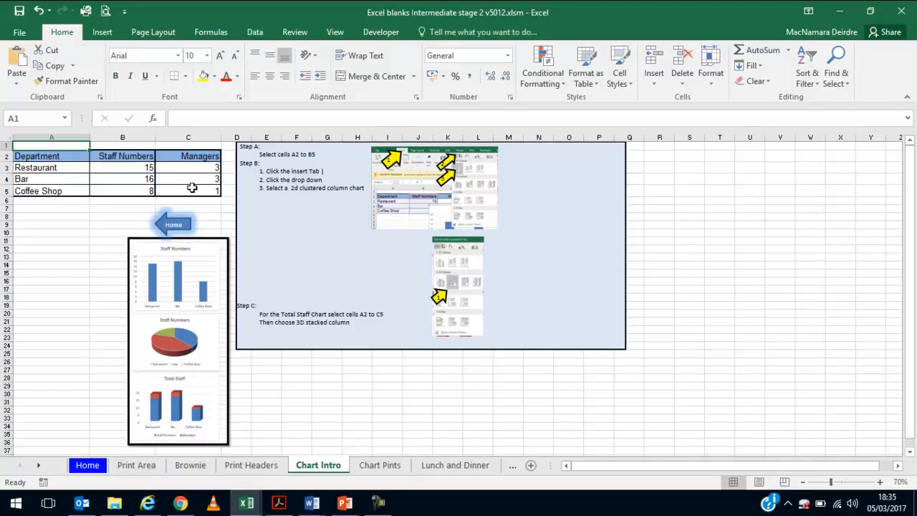
{"action": "mouse_move", "coordinate": [195, 260]}
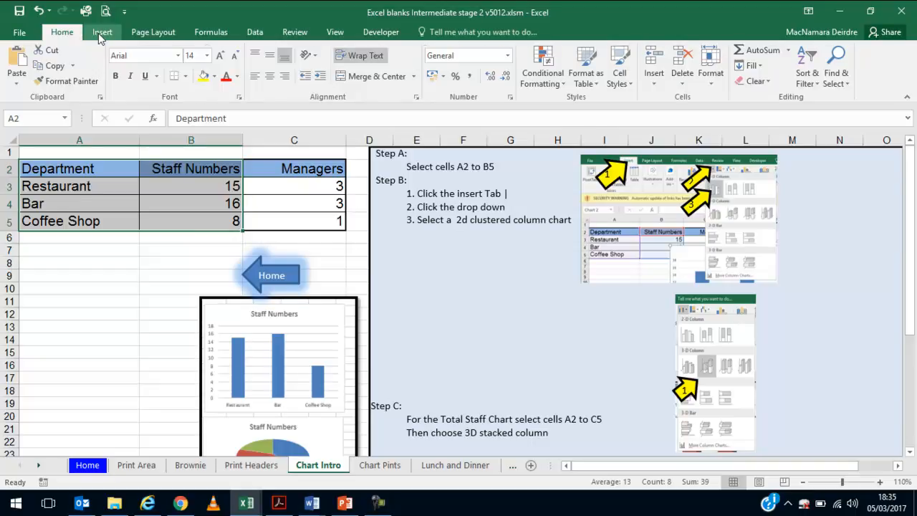
- Bring up the Insert column chart types for the selected staff data
{"action": "left_click", "coordinate": [102, 32]}
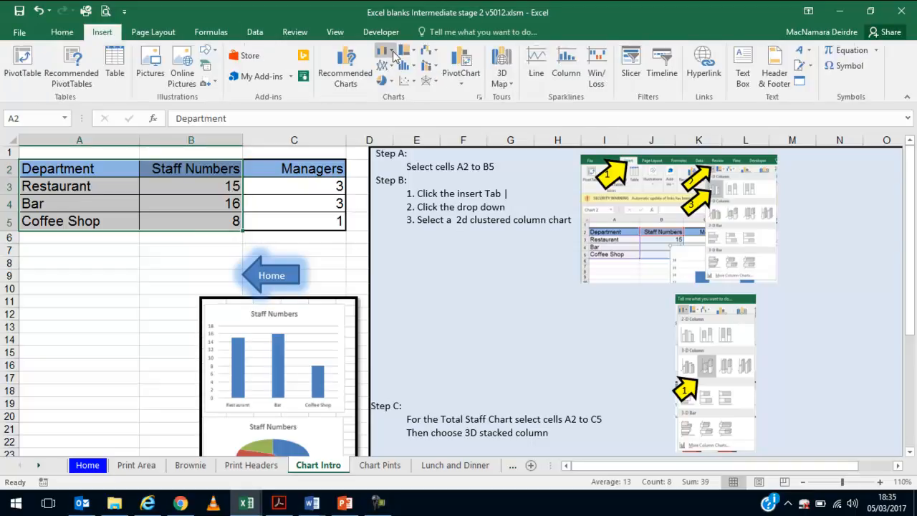
{"action": "left_click", "coordinate": [387, 52]}
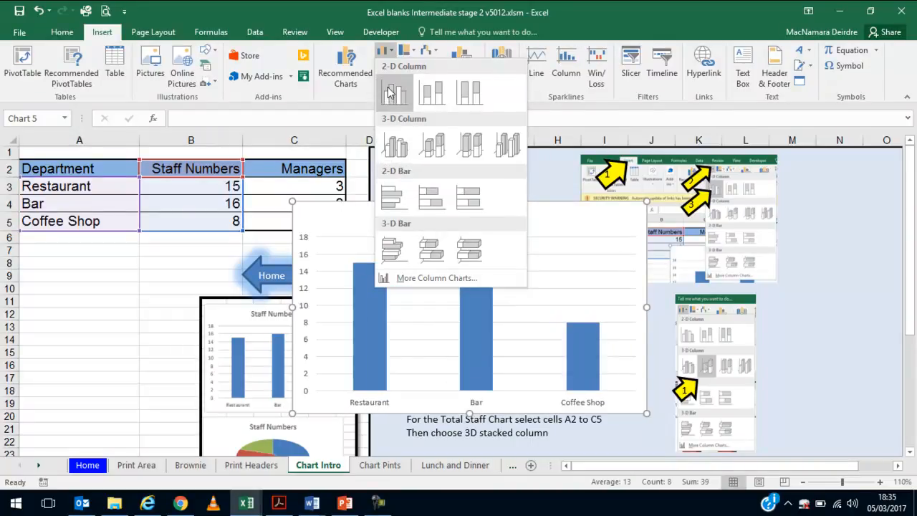
{"action": "mouse_move", "coordinate": [396, 143]}
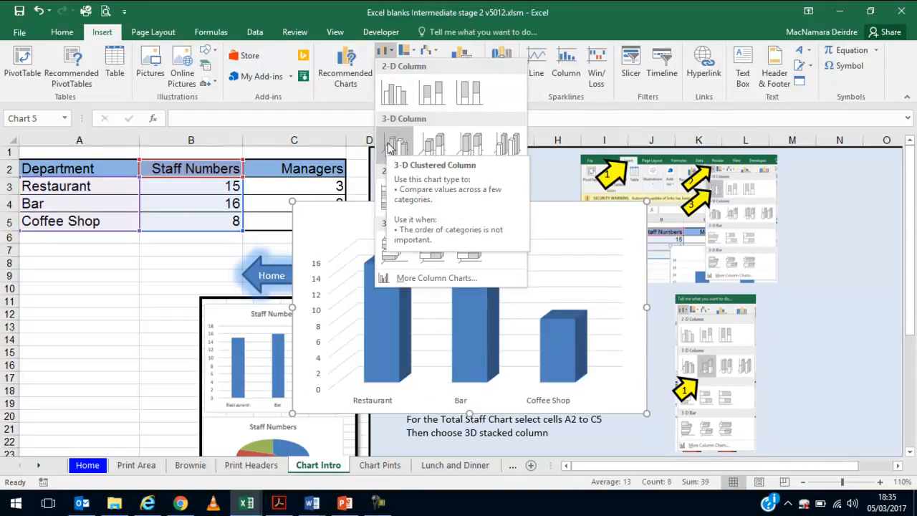
{"action": "mouse_move", "coordinate": [396, 93]}
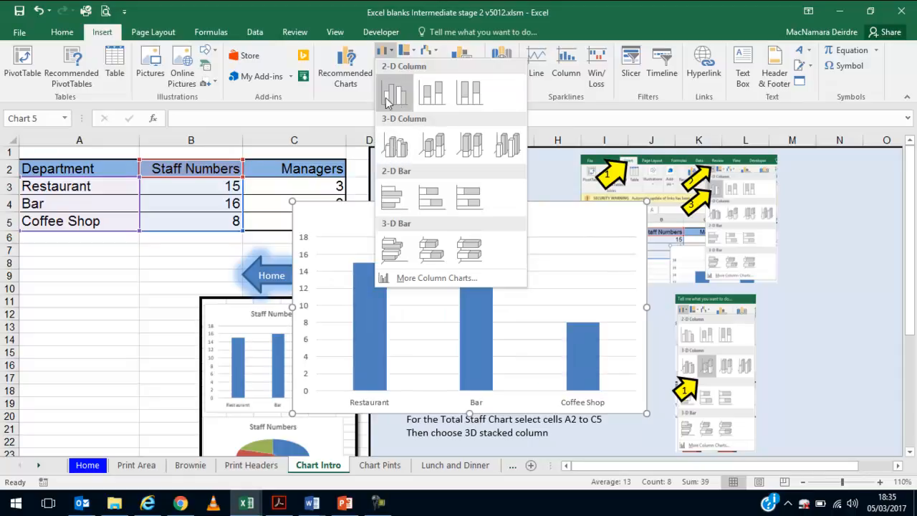
{"action": "mouse_move", "coordinate": [416, 94]}
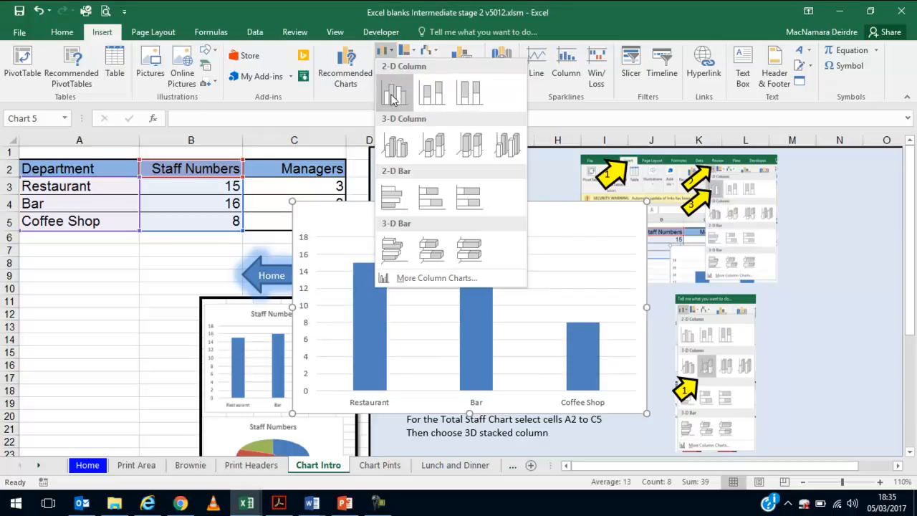
{"action": "mouse_move", "coordinate": [395, 93]}
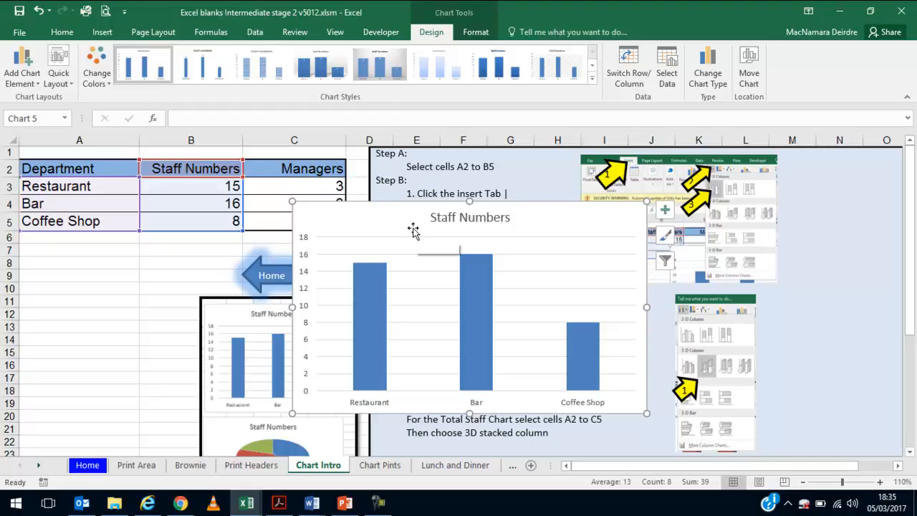
{"action": "mouse_move", "coordinate": [491, 237]}
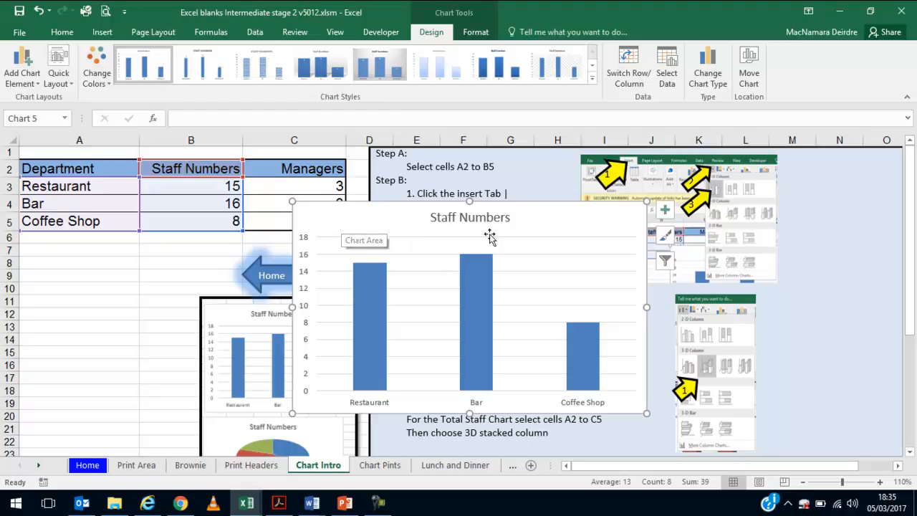
{"action": "mouse_move", "coordinate": [588, 215]}
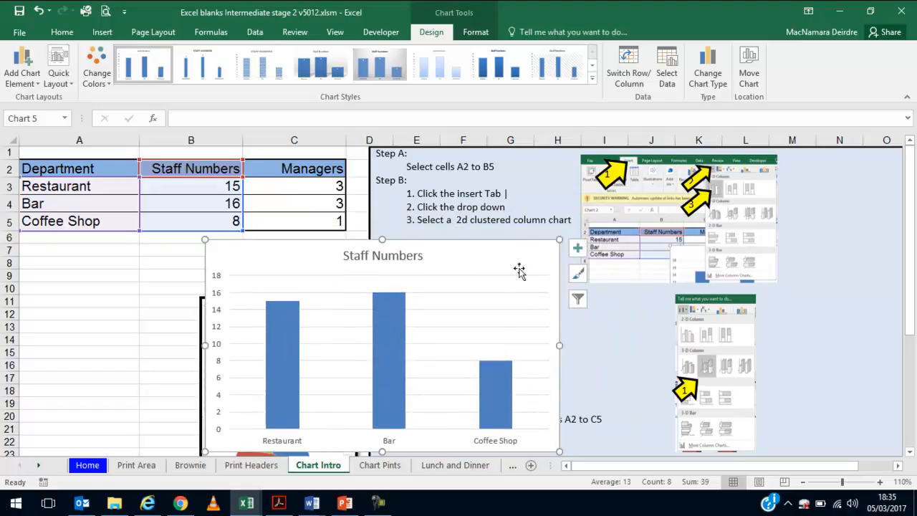
{"action": "mouse_move", "coordinate": [536, 255]}
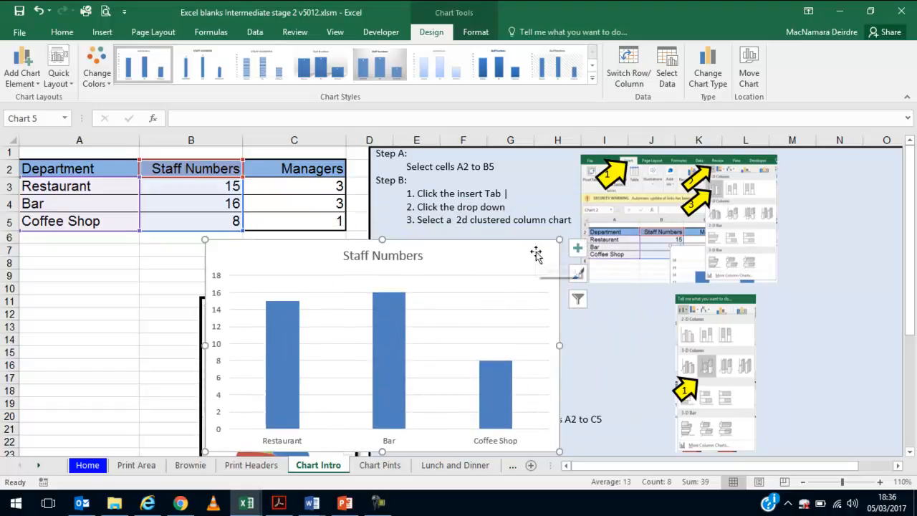
- Drag the Staff Numbers chart down into the Step C area below the instructions
{"action": "left_click_drag", "start_coordinate": [536, 252], "coordinate": [364, 333]}
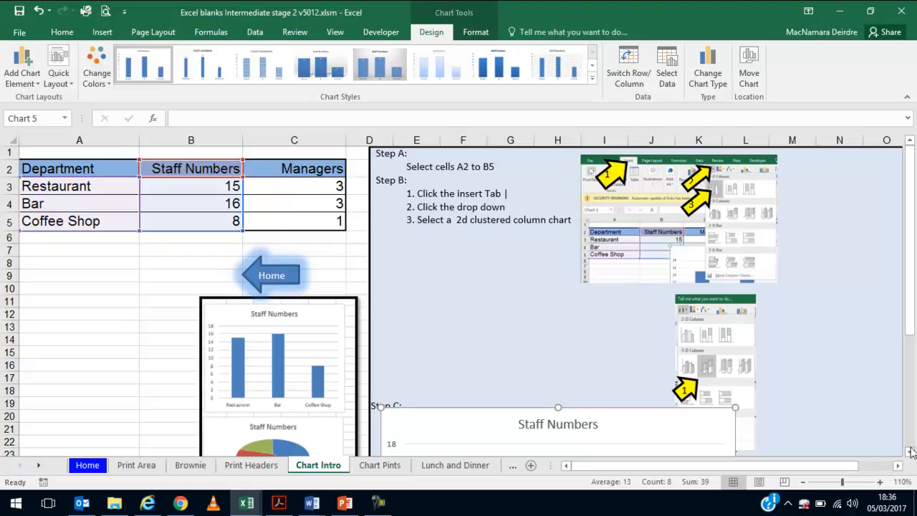
{"action": "scroll", "scroll_direction": "down", "scroll_amount": 3}
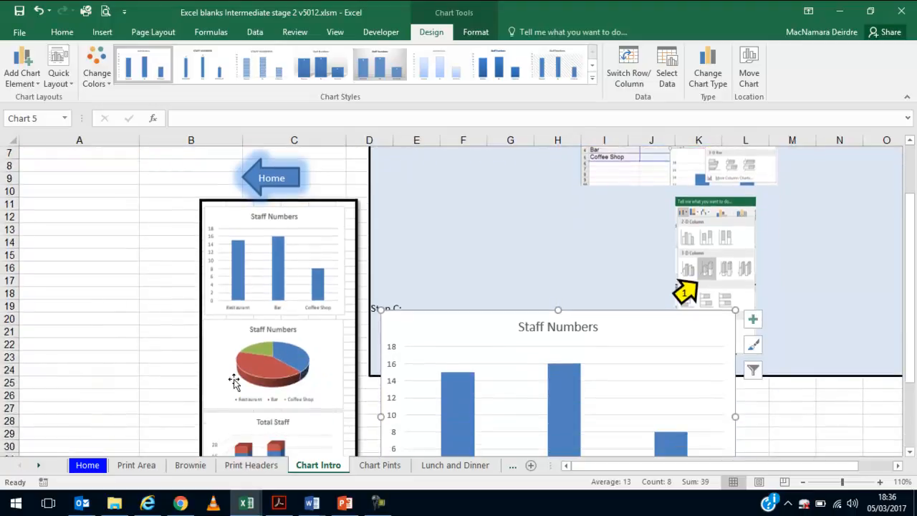
{"action": "mouse_move", "coordinate": [246, 389]}
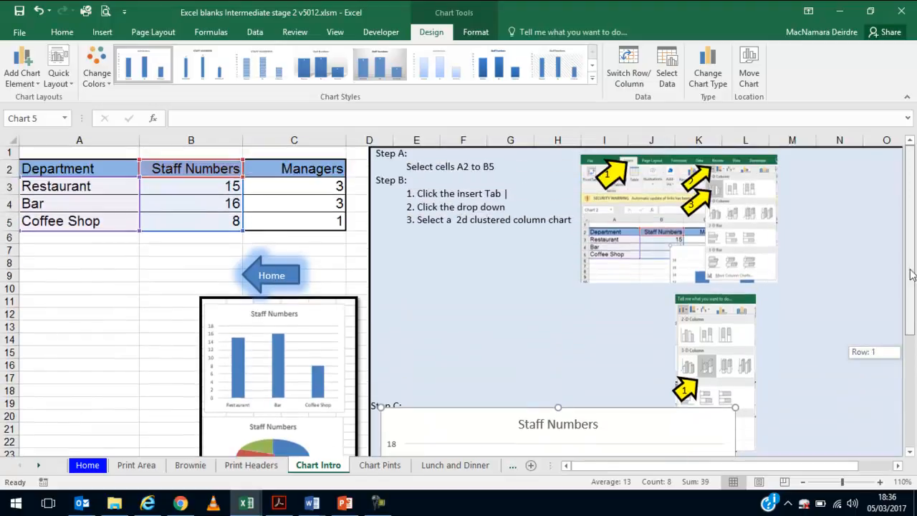
- Insert a 3-D pie chart of staff numbers for Restaurant, Bar and Coffee Shop
{"action": "left_click", "coordinate": [57, 169]}
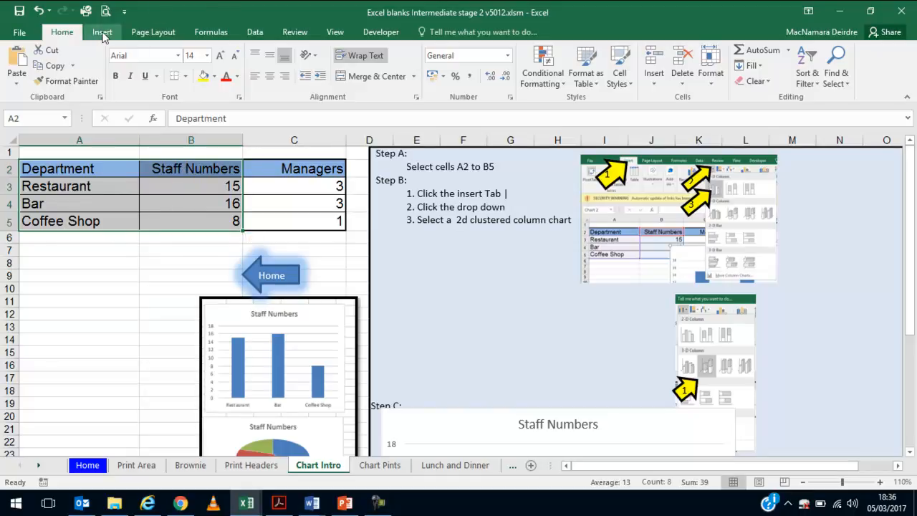
{"action": "left_click", "coordinate": [101, 31]}
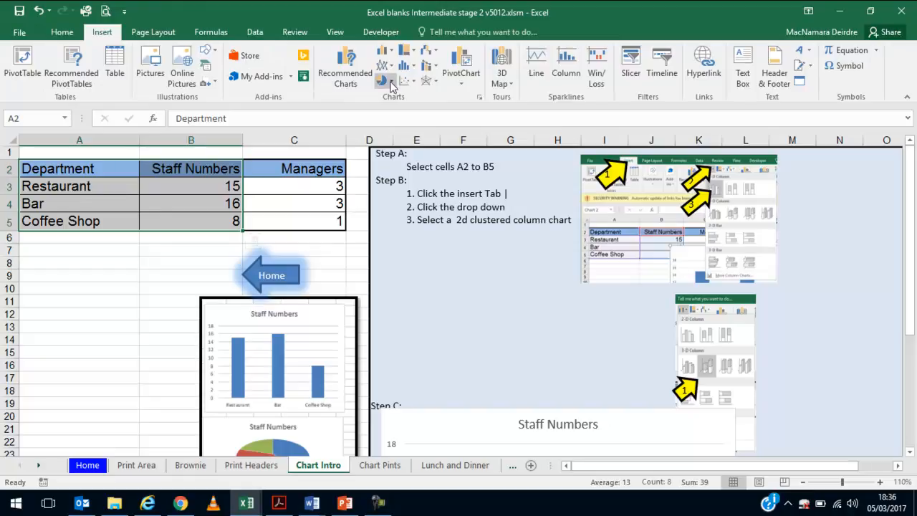
{"action": "left_click", "coordinate": [384, 80]}
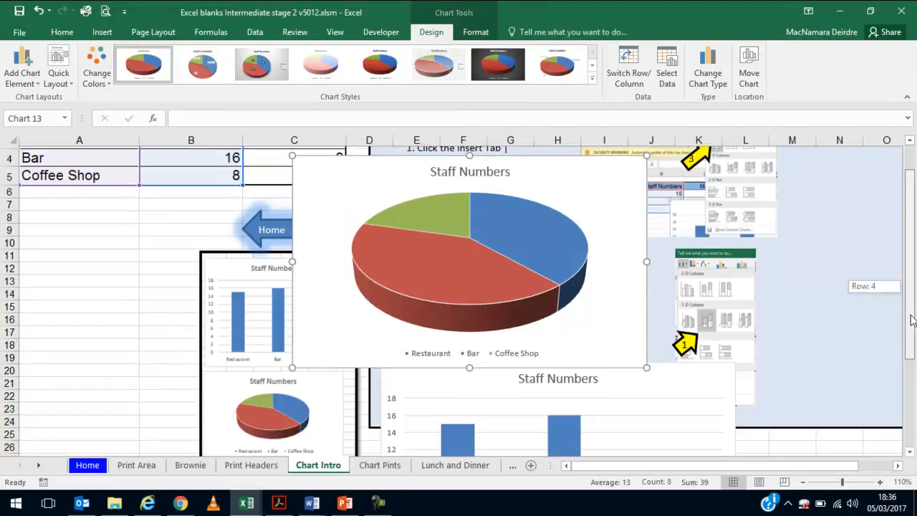
{"action": "scroll", "scroll_direction": "down", "scroll_amount": 3}
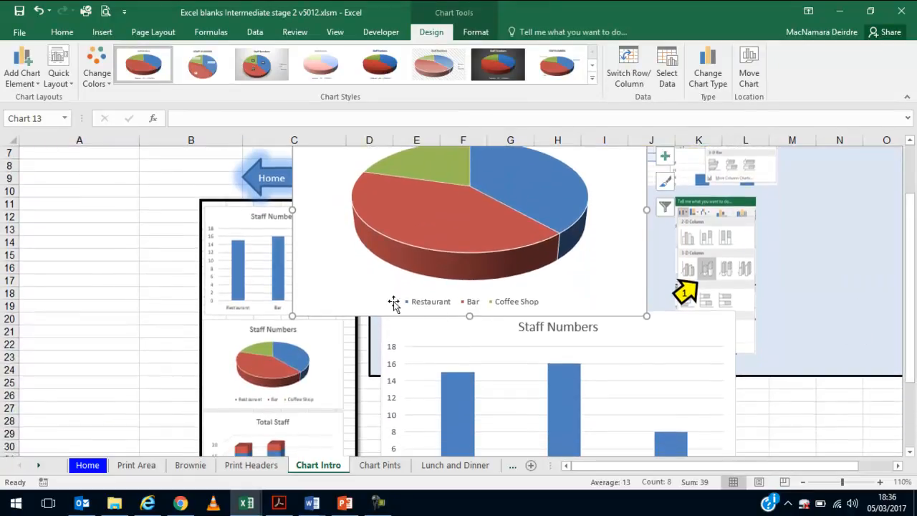
{"action": "mouse_move", "coordinate": [295, 401]}
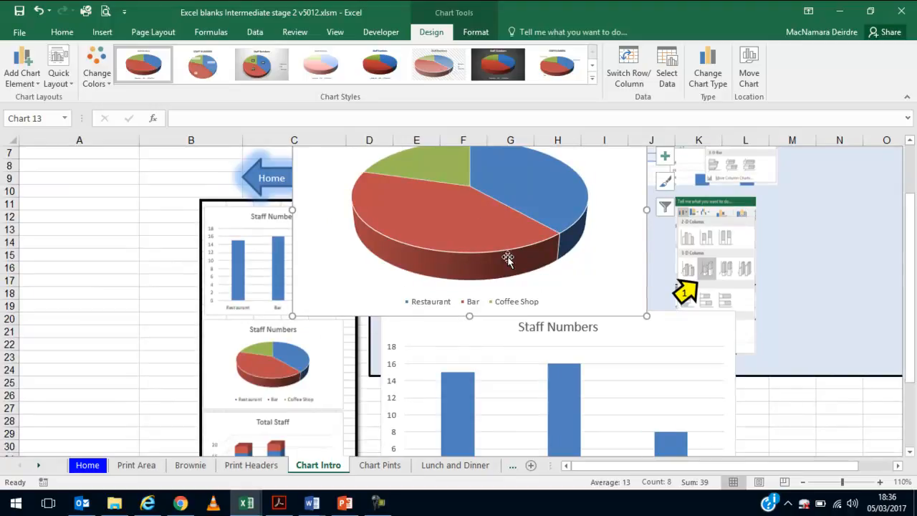
{"action": "left_click", "coordinate": [508, 258]}
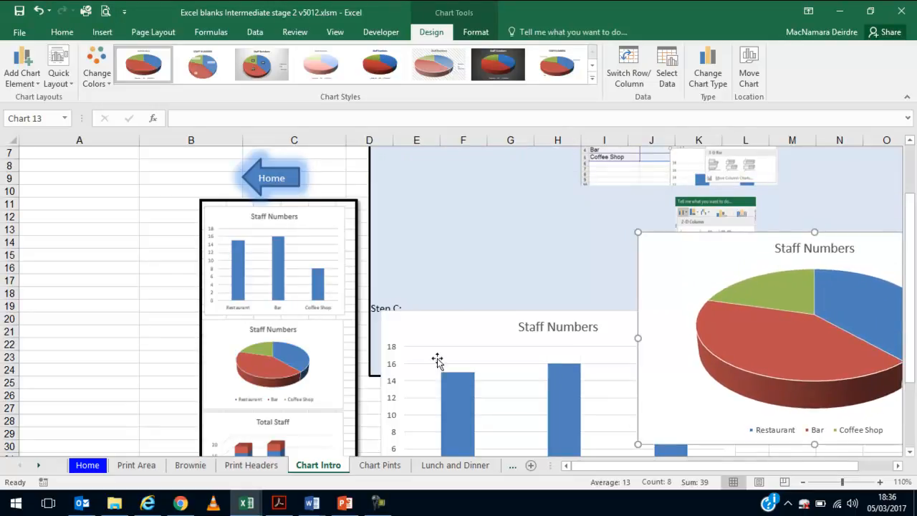
{"action": "scroll", "scroll_direction": "down", "scroll_amount": 3}
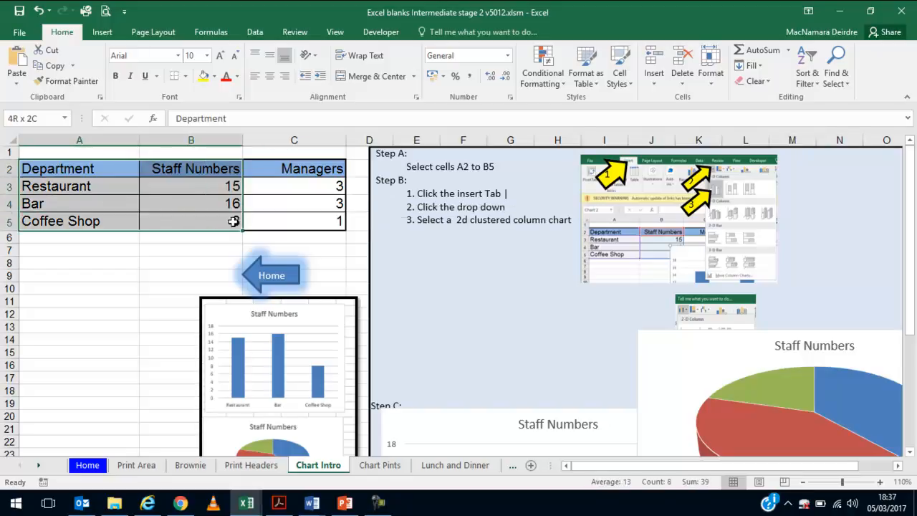
- Insert a 3-D stacked column chart of staff numbers and managers per department
{"action": "type", "text": "8"}
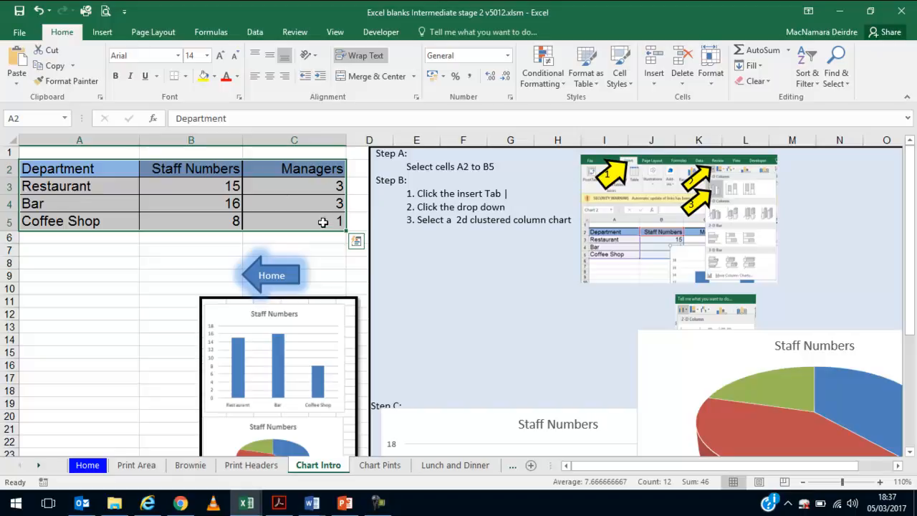
{"action": "left_click", "coordinate": [102, 31]}
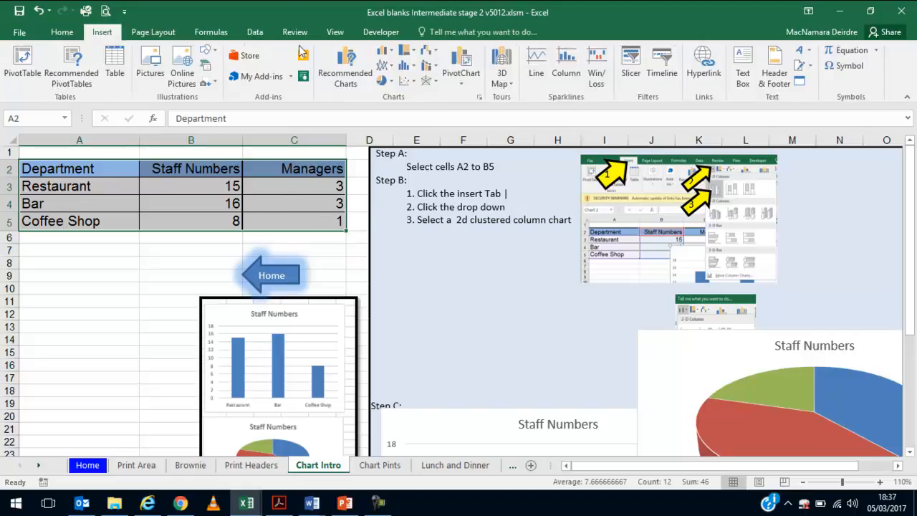
{"action": "left_click", "coordinate": [384, 51]}
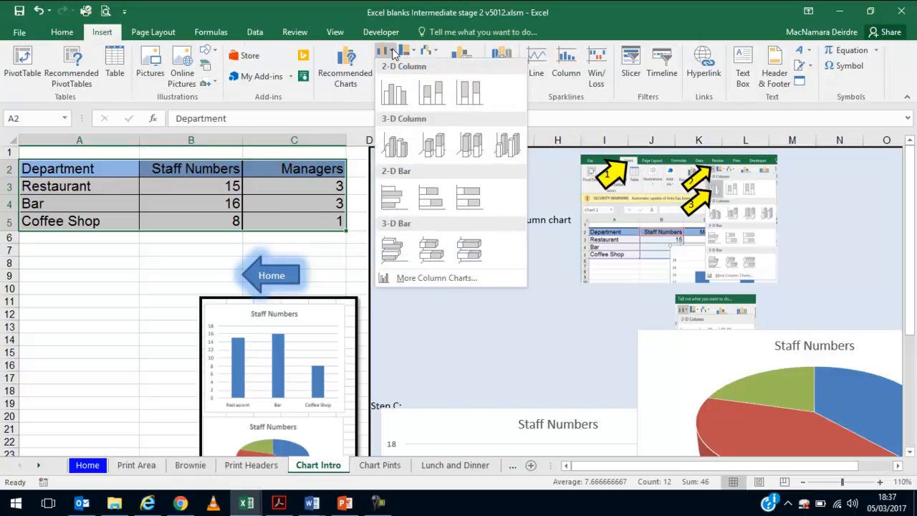
{"action": "left_click", "coordinate": [394, 146]}
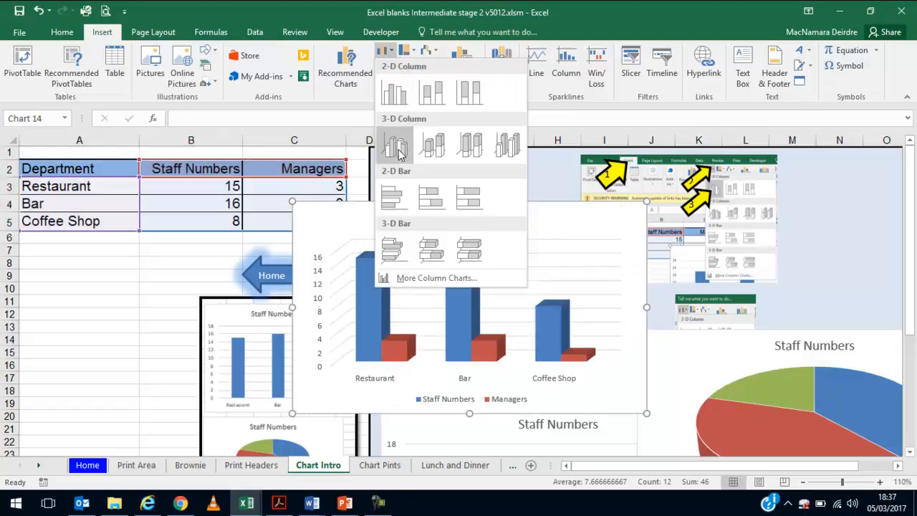
{"action": "mouse_move", "coordinate": [433, 144]}
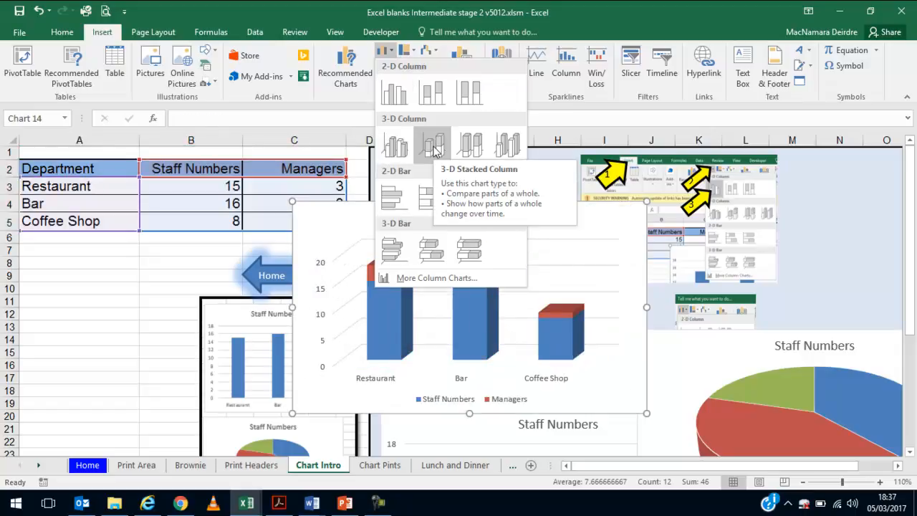
{"action": "mouse_move", "coordinate": [394, 147]}
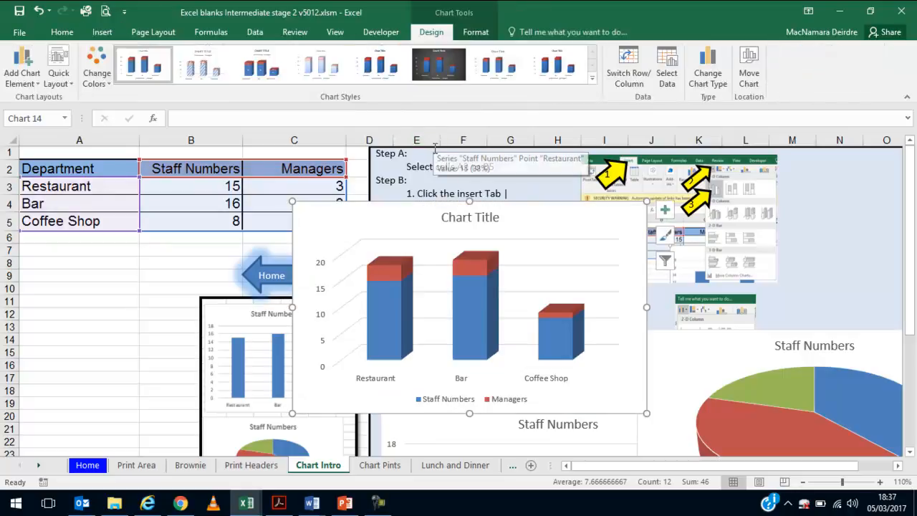
{"action": "mouse_move", "coordinate": [487, 212]}
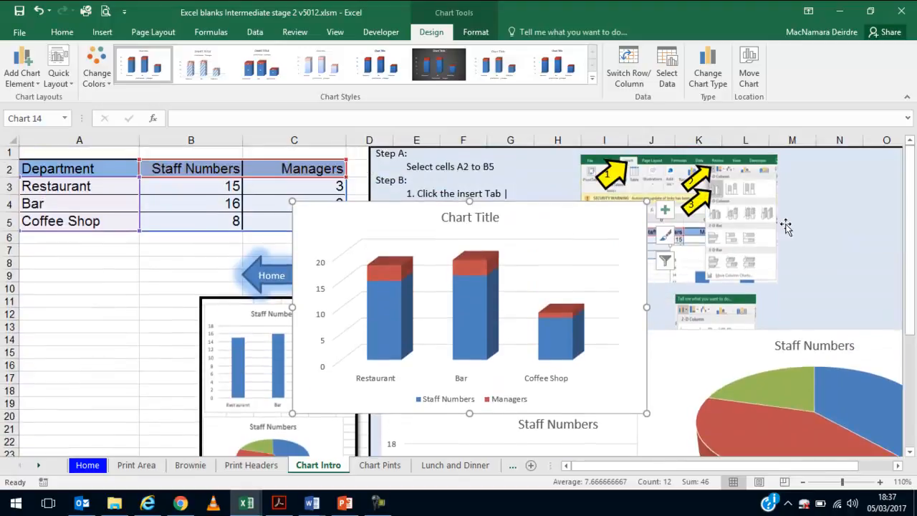
- Retitle the stacked column chart 'Total Staff' and move down the sheet
{"action": "left_click", "coordinate": [470, 217]}
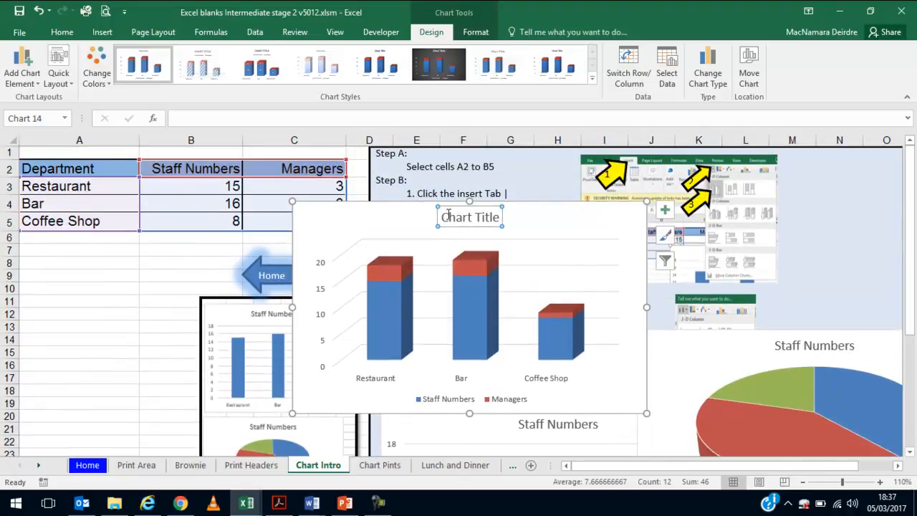
{"action": "left_click", "coordinate": [470, 217]}
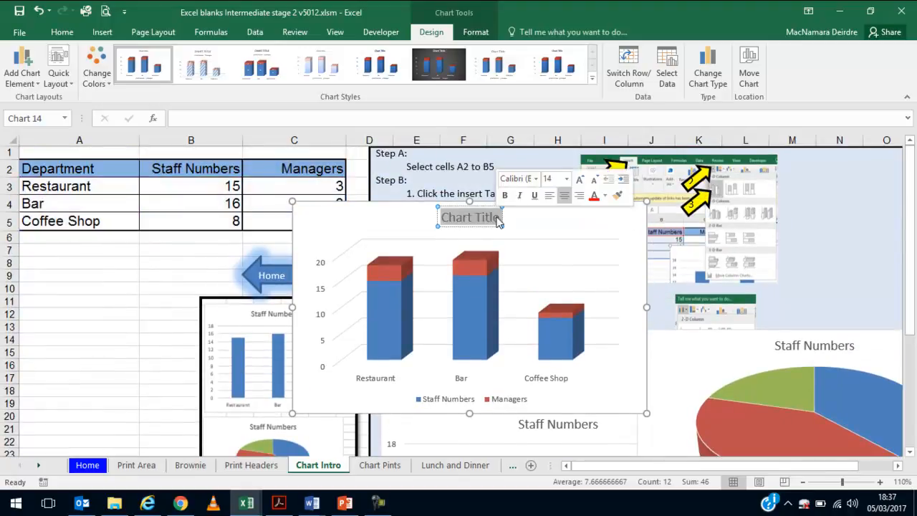
{"action": "type", "text": "Total Staff"}
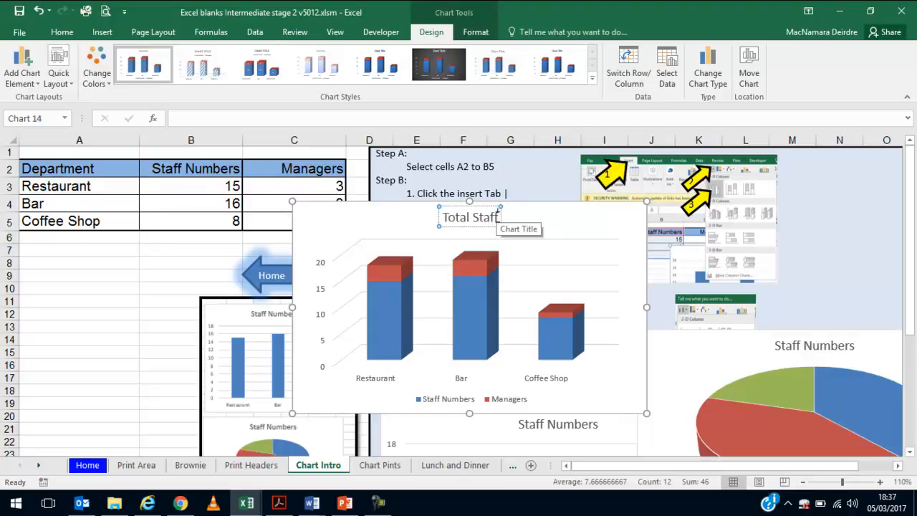
{"action": "scroll", "scroll_direction": "down", "scroll_amount": 3}
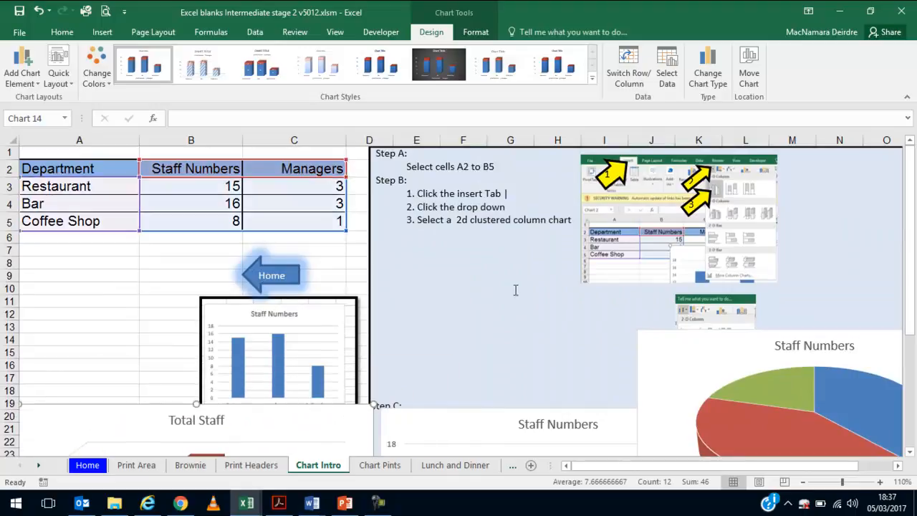
{"action": "mouse_move", "coordinate": [410, 372]}
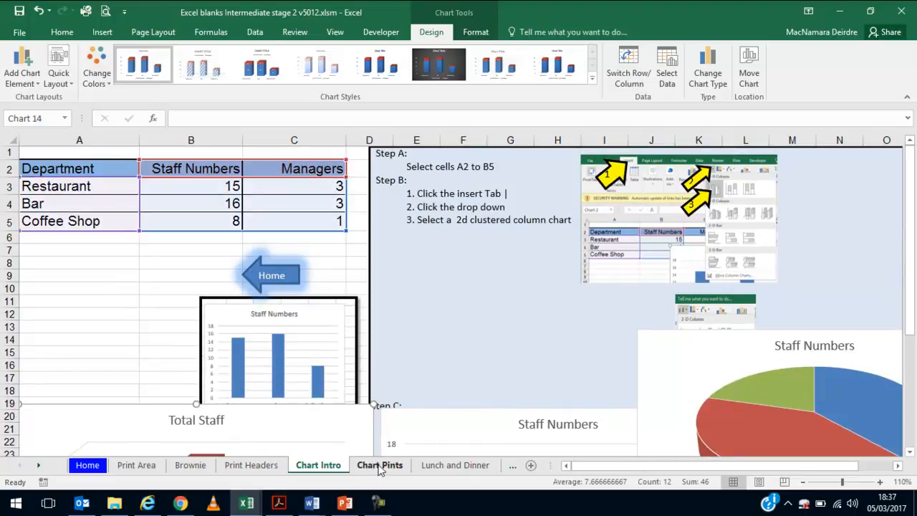
- On the Chart Pints sheet, select the beer names with both sales columns
{"action": "left_click", "coordinate": [380, 465]}
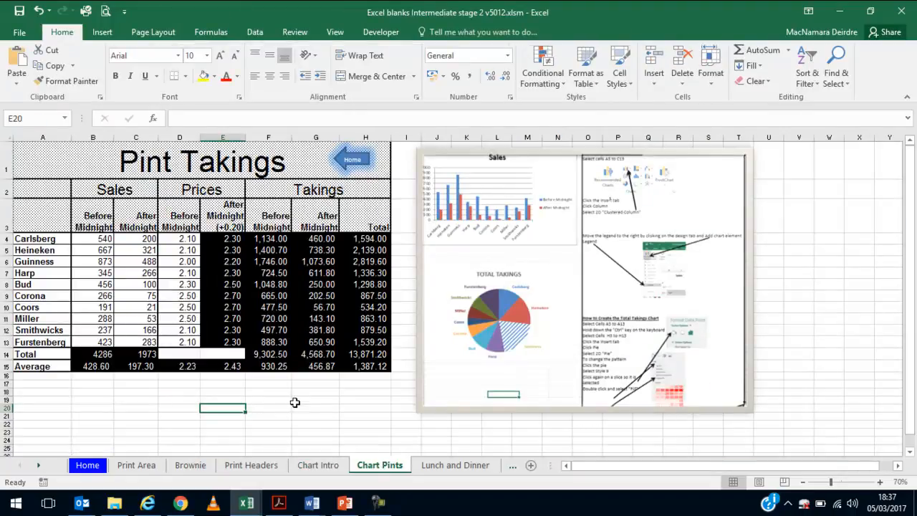
{"action": "left_click", "coordinate": [315, 400]}
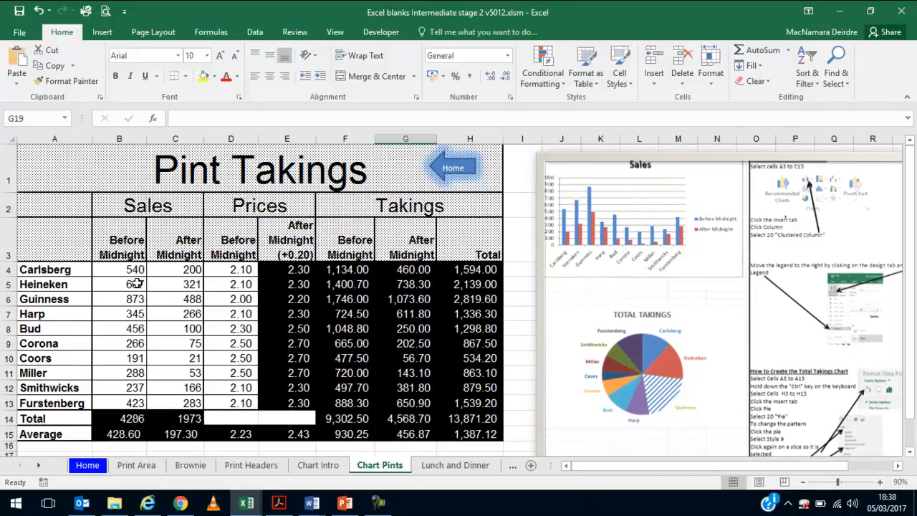
{"action": "type", "text": "667"}
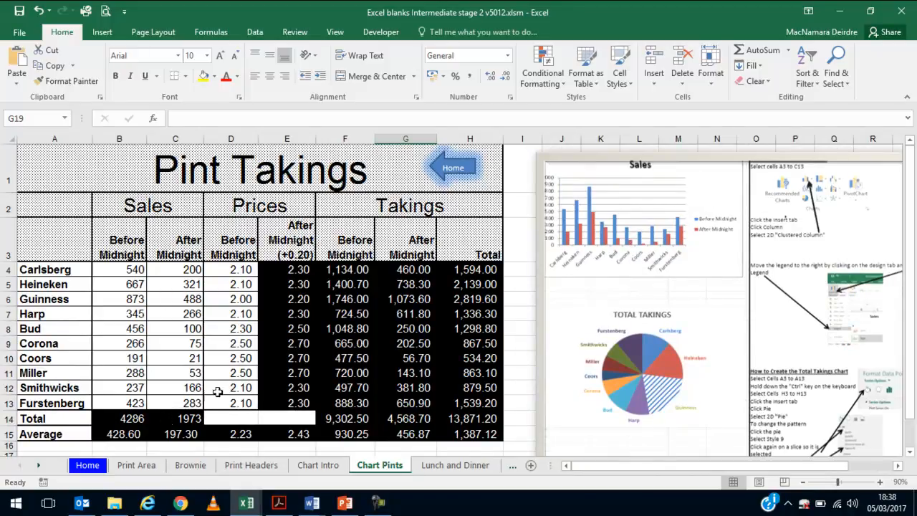
{"action": "mouse_move", "coordinate": [710, 236]}
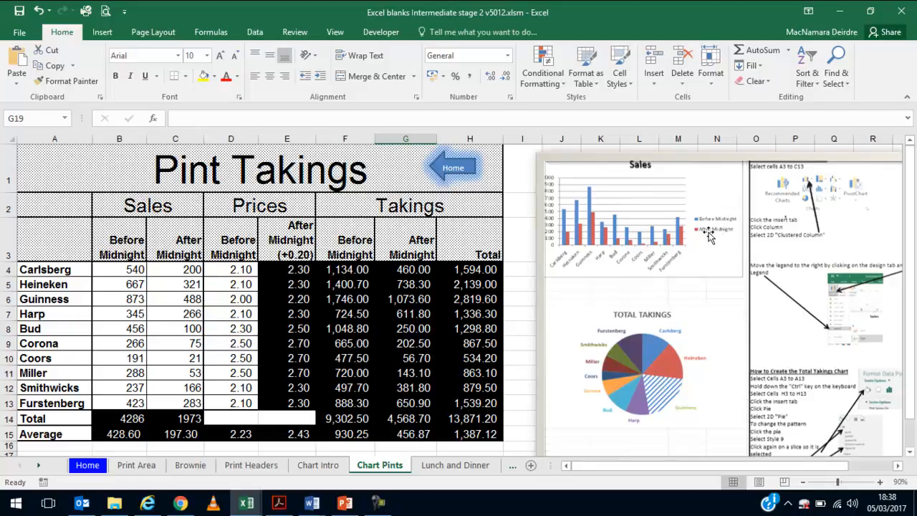
{"action": "mouse_move", "coordinate": [179, 322]}
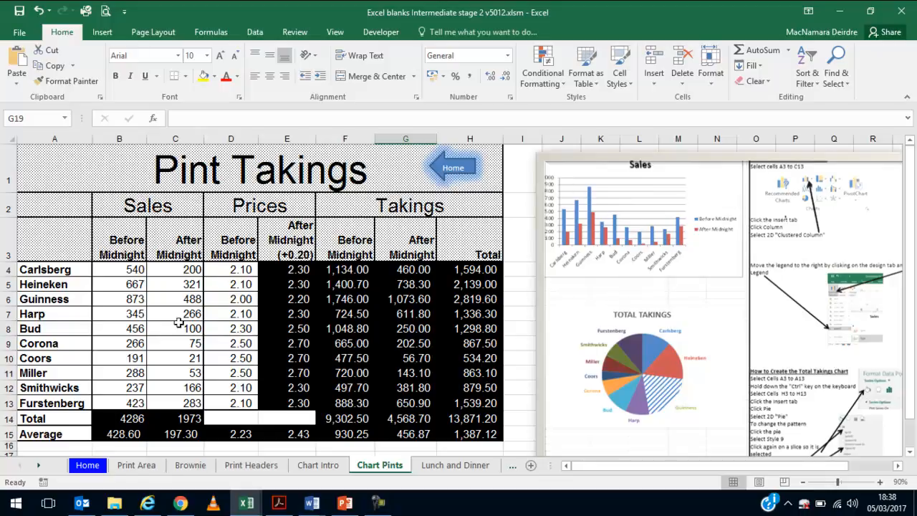
{"action": "mouse_move", "coordinate": [26, 243]}
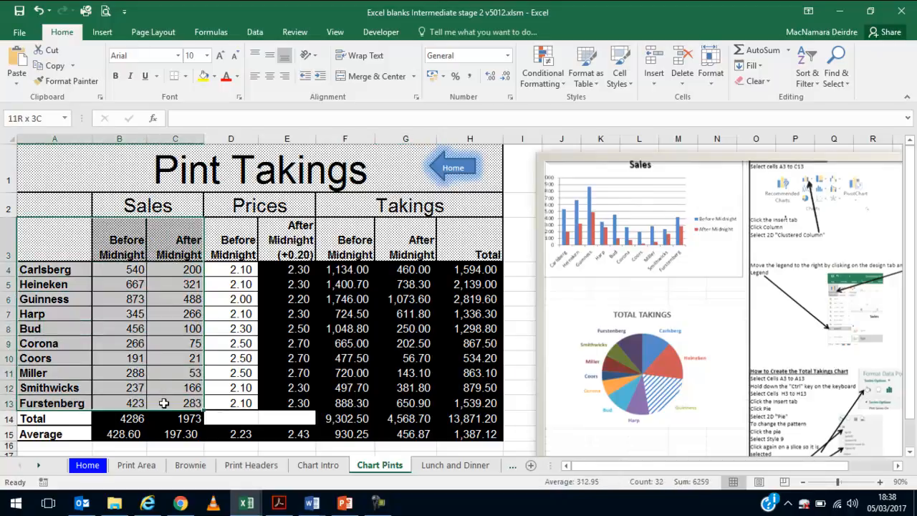
{"action": "left_click", "coordinate": [108, 209]}
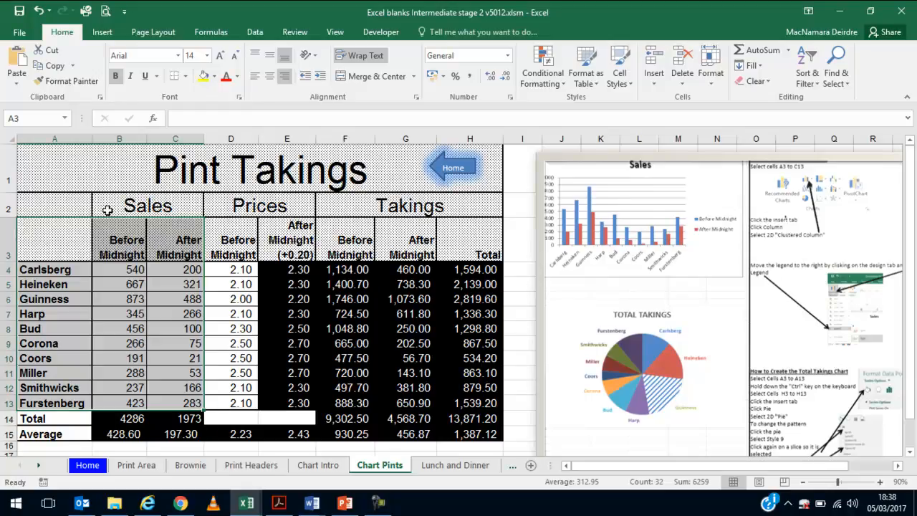
{"action": "mouse_move", "coordinate": [183, 253]}
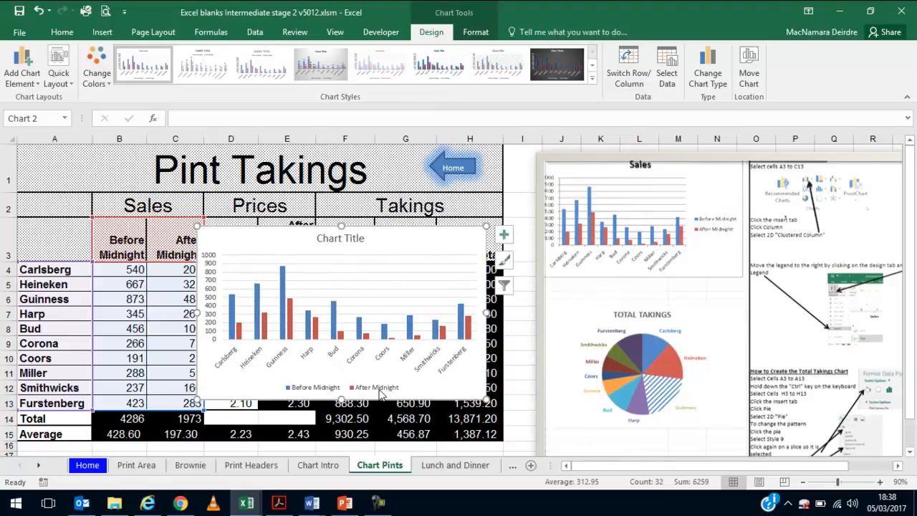
{"action": "mouse_move", "coordinate": [376, 387]}
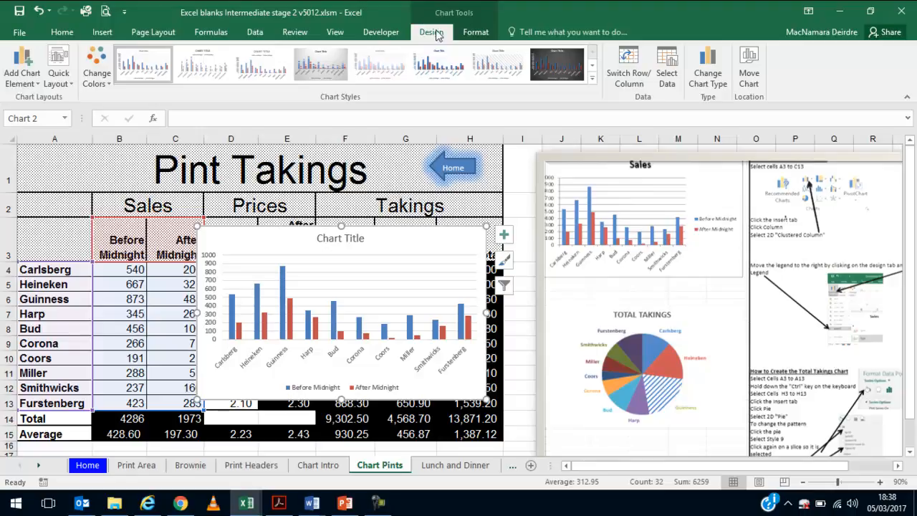
{"action": "mouse_move", "coordinate": [381, 31]}
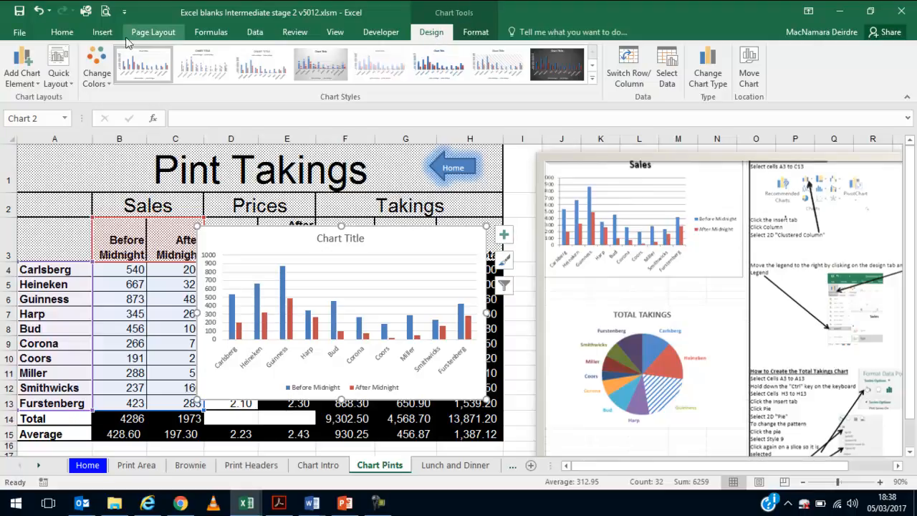
- Show the Add Chart Element list to reach the legend options
{"action": "left_click", "coordinate": [22, 69]}
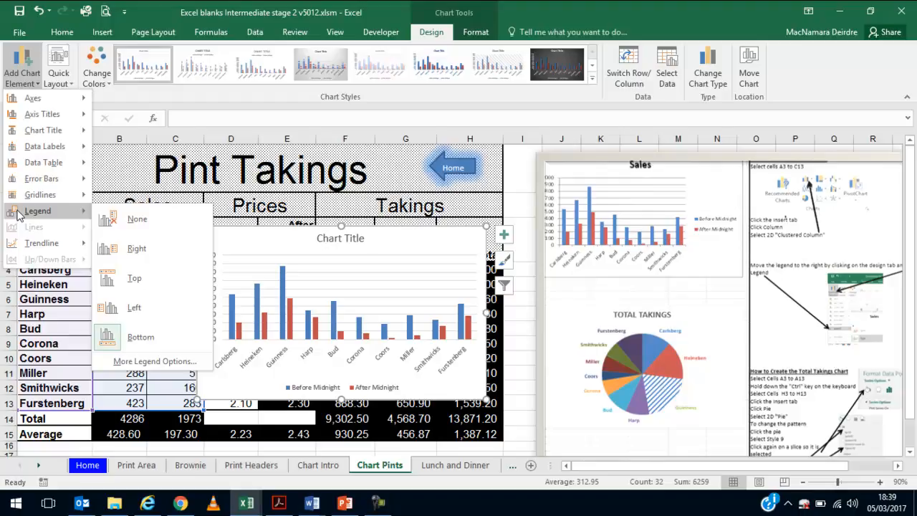
{"action": "mouse_move", "coordinate": [34, 218]}
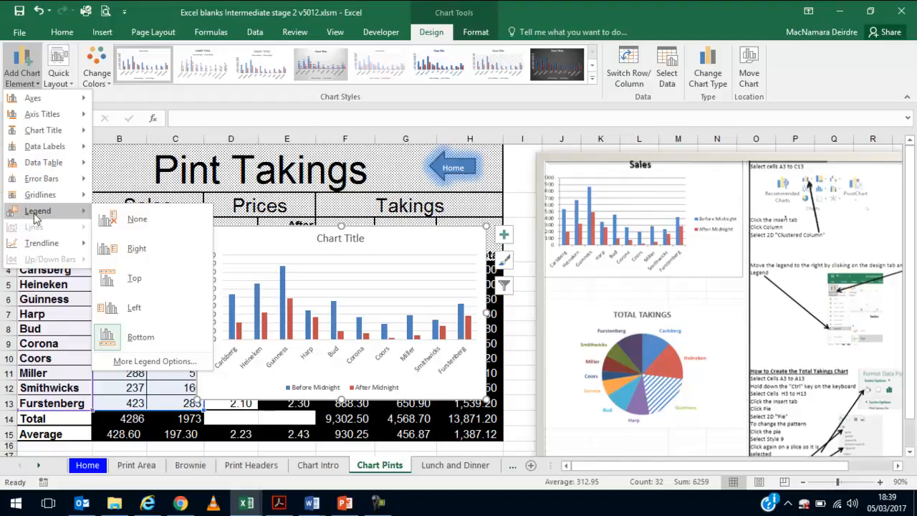